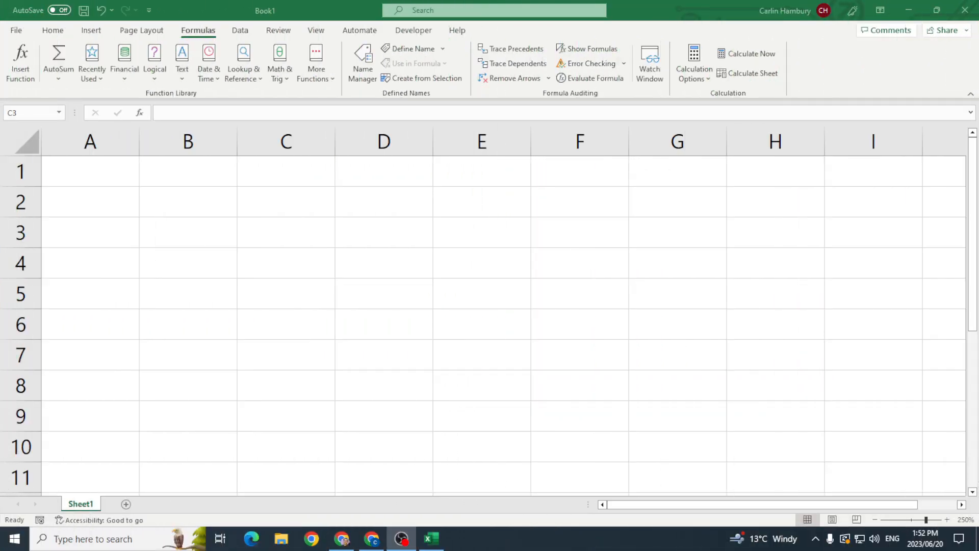
mouse_move(357, 350)
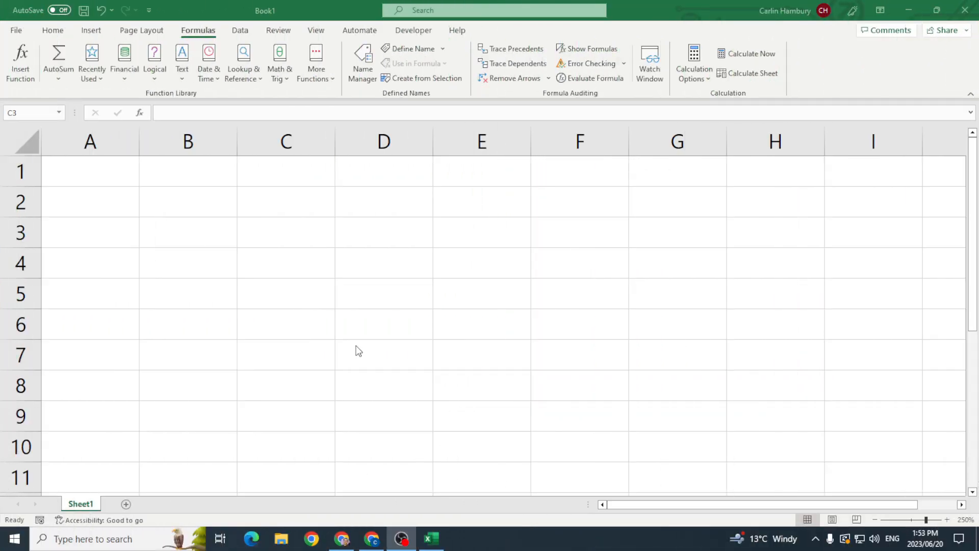
Step: Enter the value 5 in cell C3, then reselect C3
left_click(286, 231)
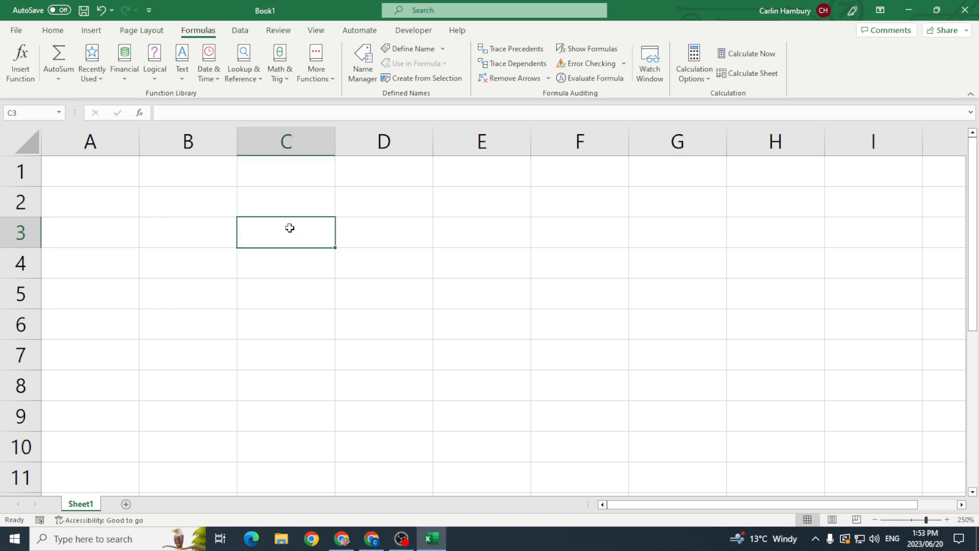
type("5")
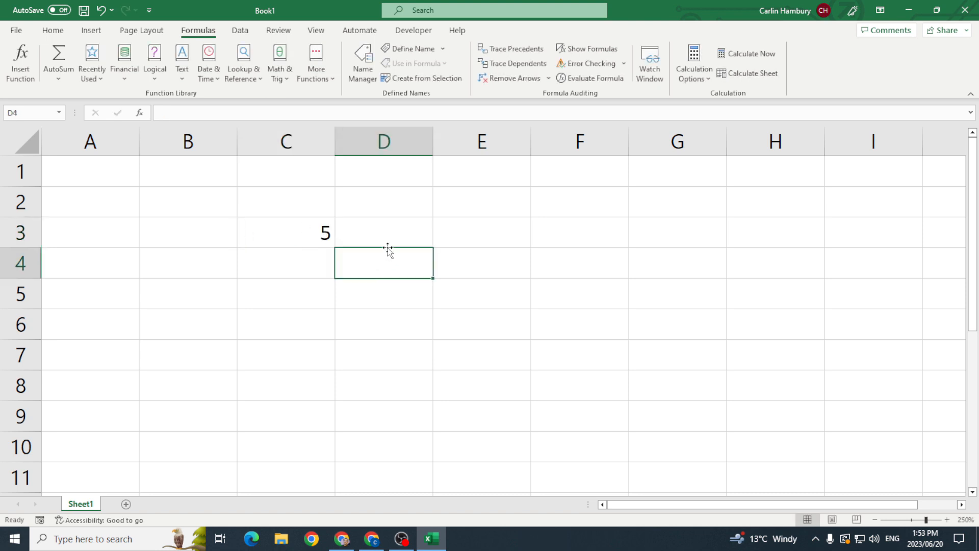
left_click(396, 232)
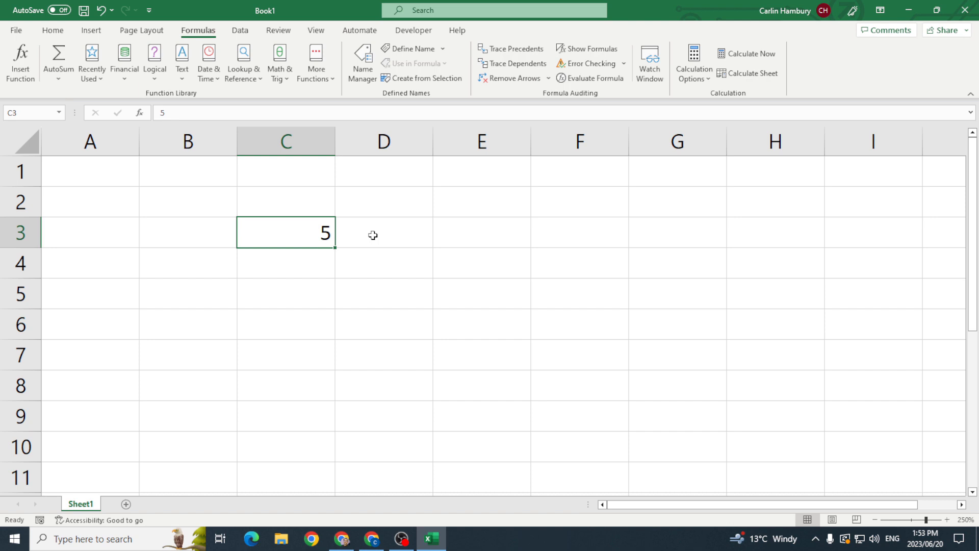
Step: With D3 selected, search Insert Function for 'power' to find the POWER function
left_click(373, 233)
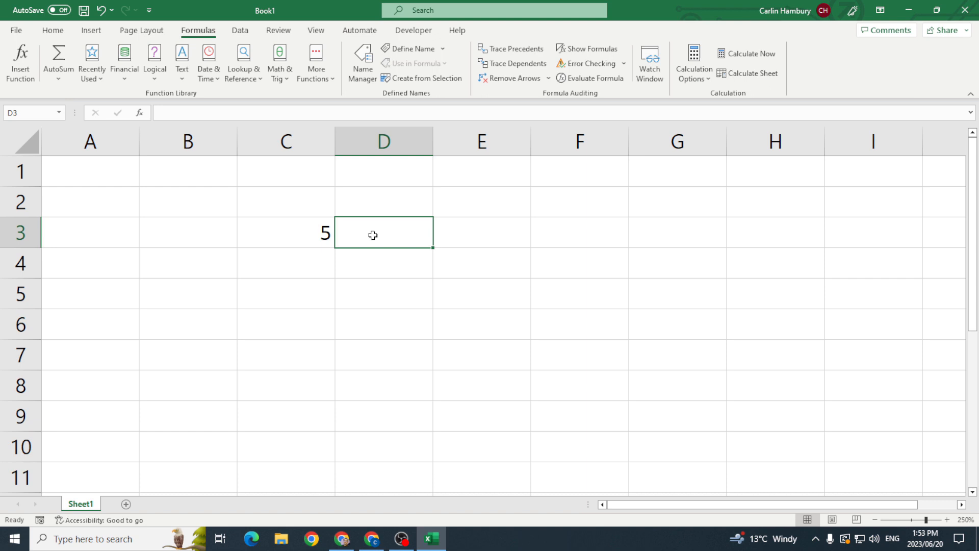
mouse_move(207, 34)
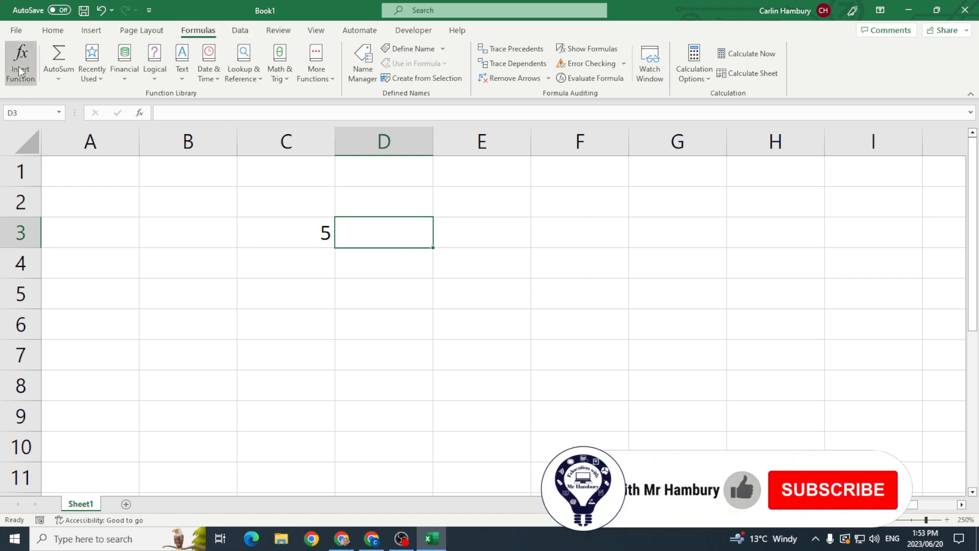
left_click(21, 59)
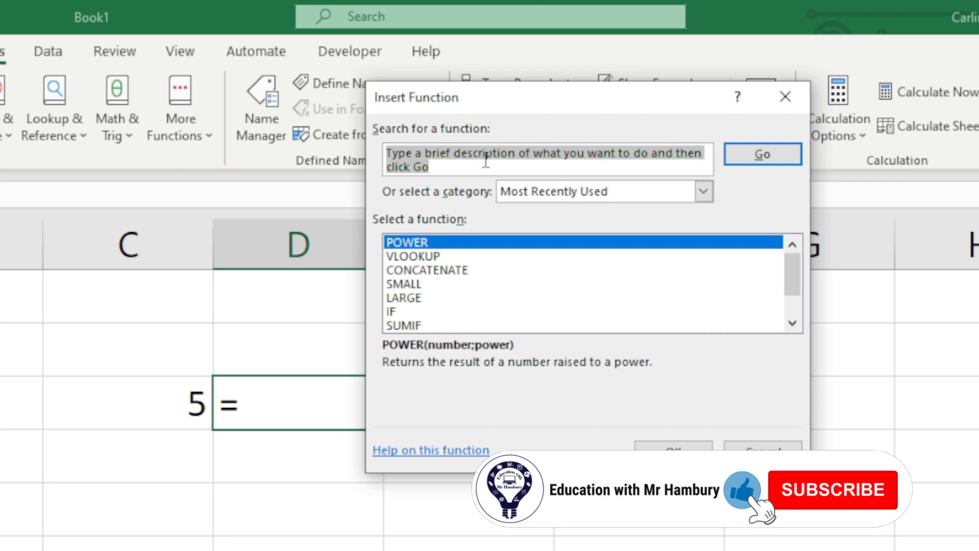
type("power")
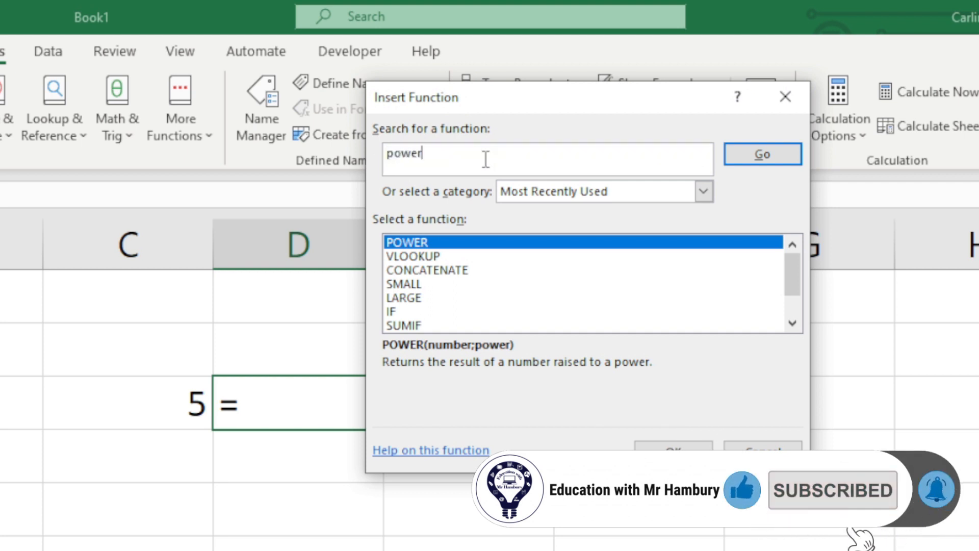
left_click(762, 154)
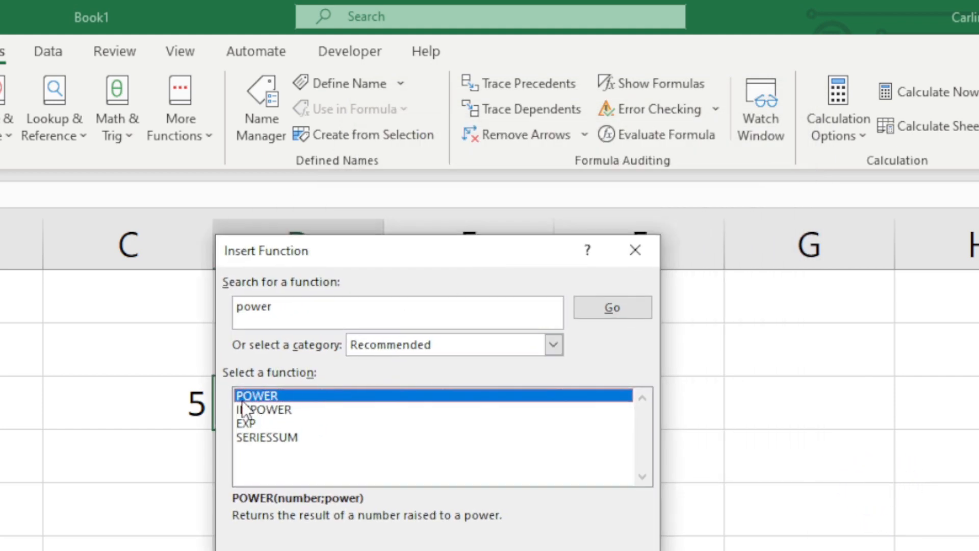
mouse_move(310, 410)
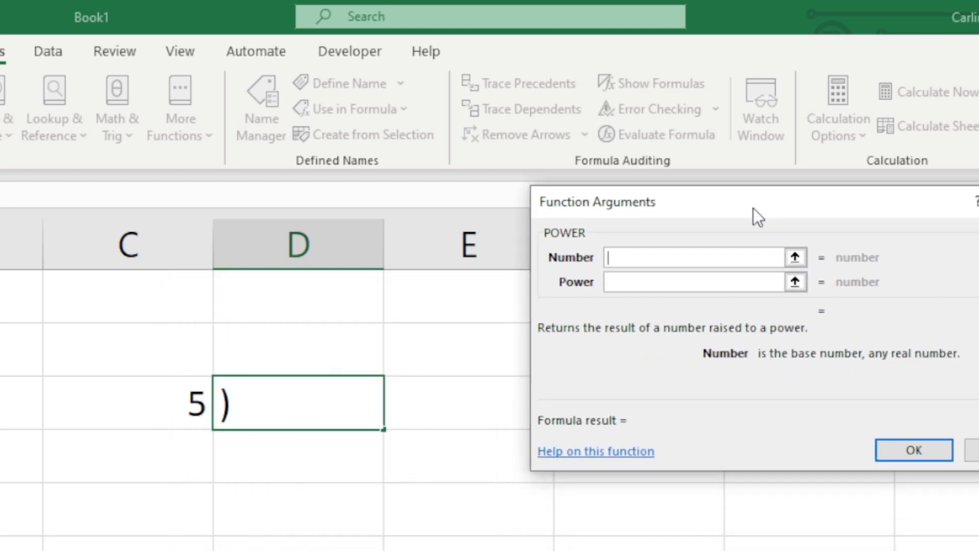
Step: Fill POWER's arguments with Number C3 and Power 3, giving =POWER(C3;3) in D3
left_click(691, 257)
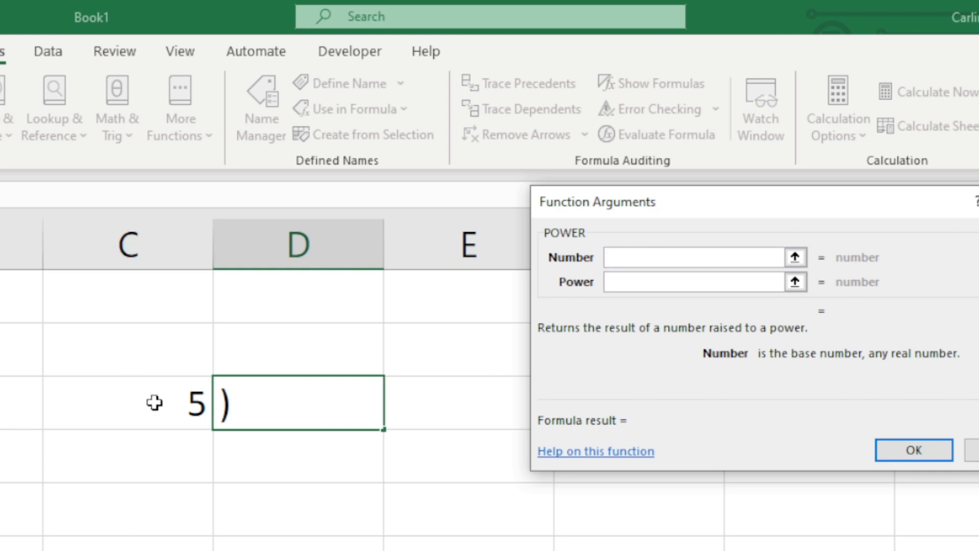
left_click(128, 405)
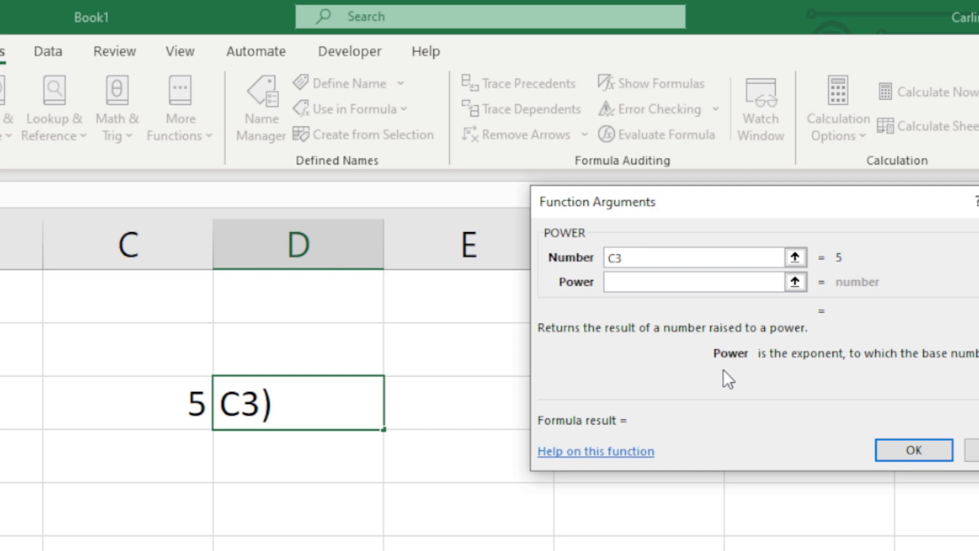
mouse_move(839, 389)
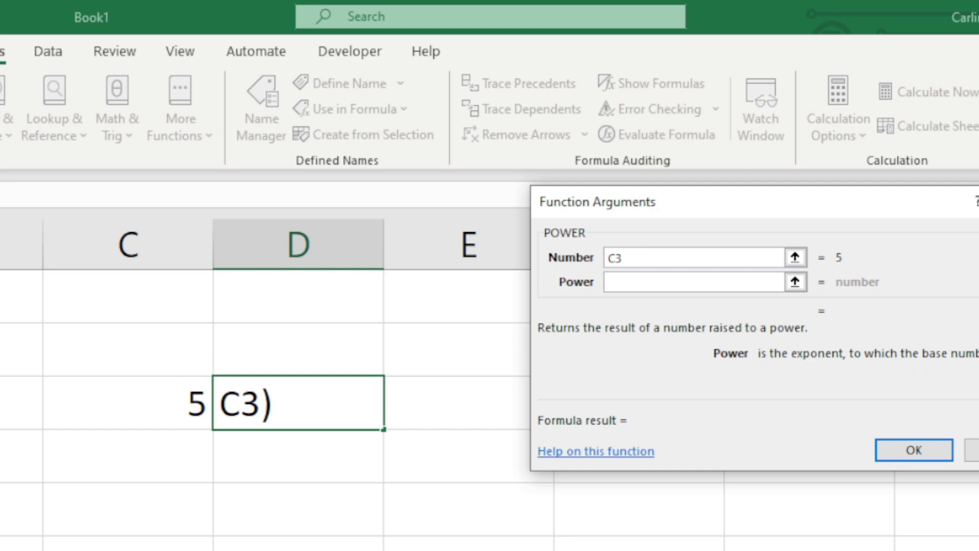
left_click(696, 282)
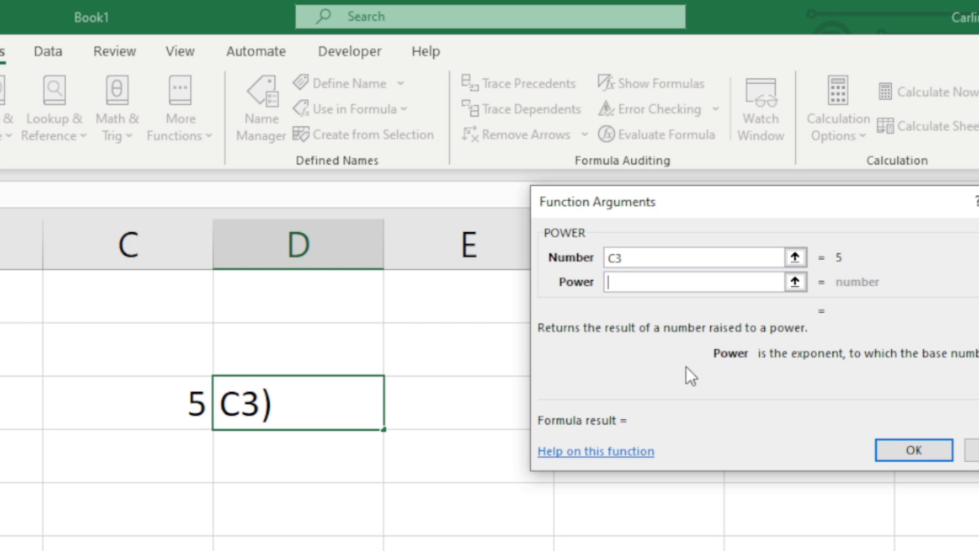
type("2")
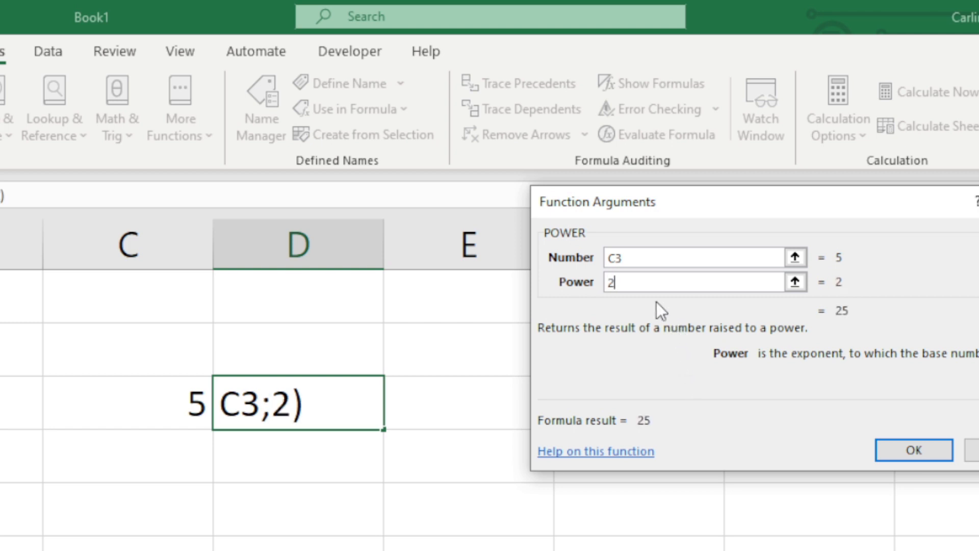
mouse_move(855, 304)
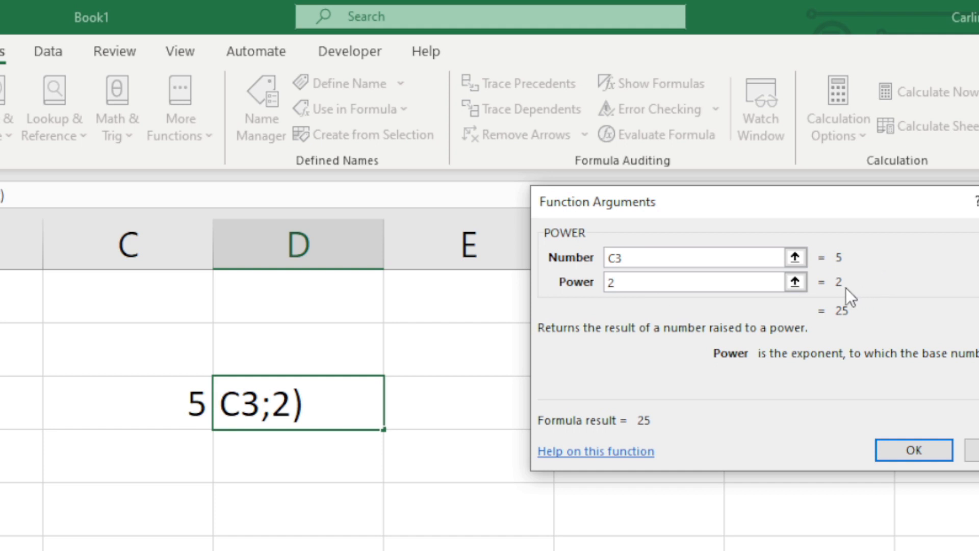
mouse_move(862, 331)
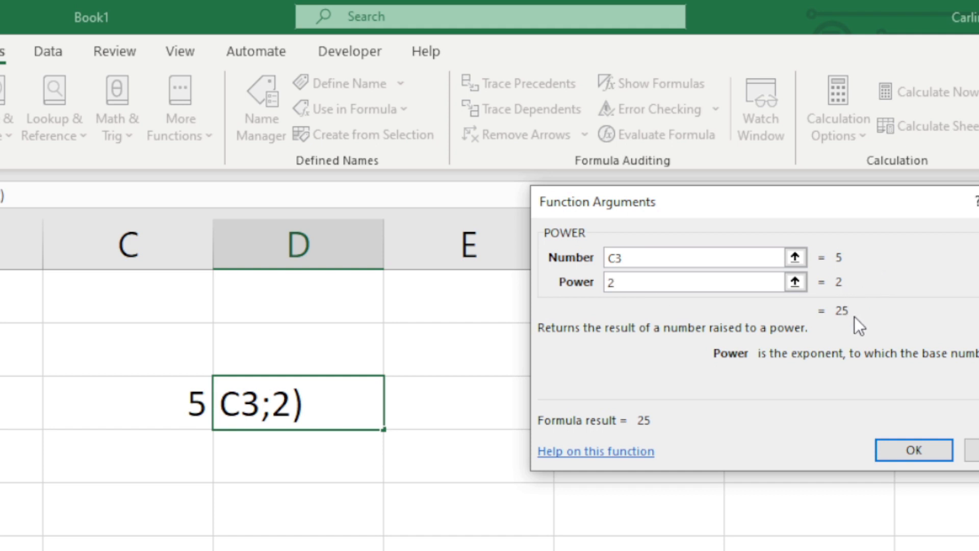
type("7")
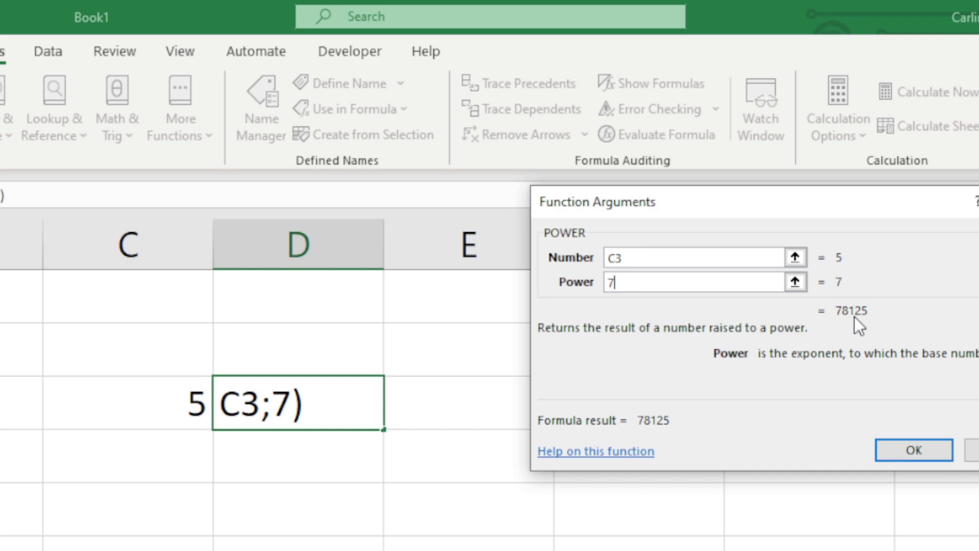
mouse_move(898, 335)
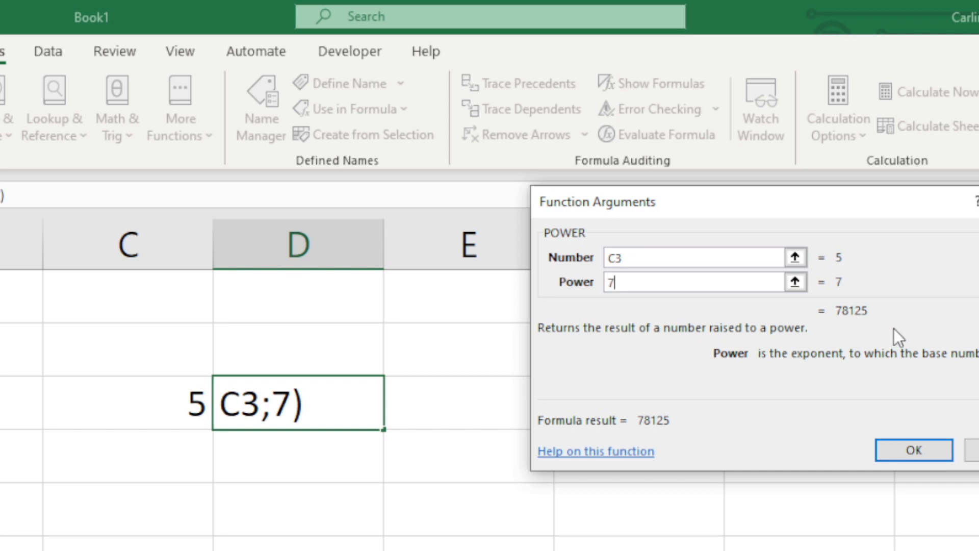
type("3")
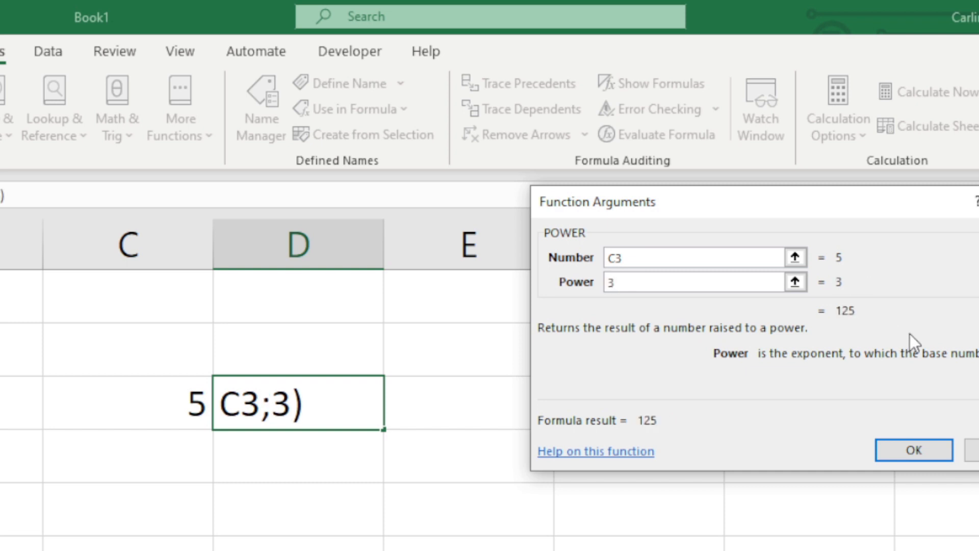
left_click(912, 449)
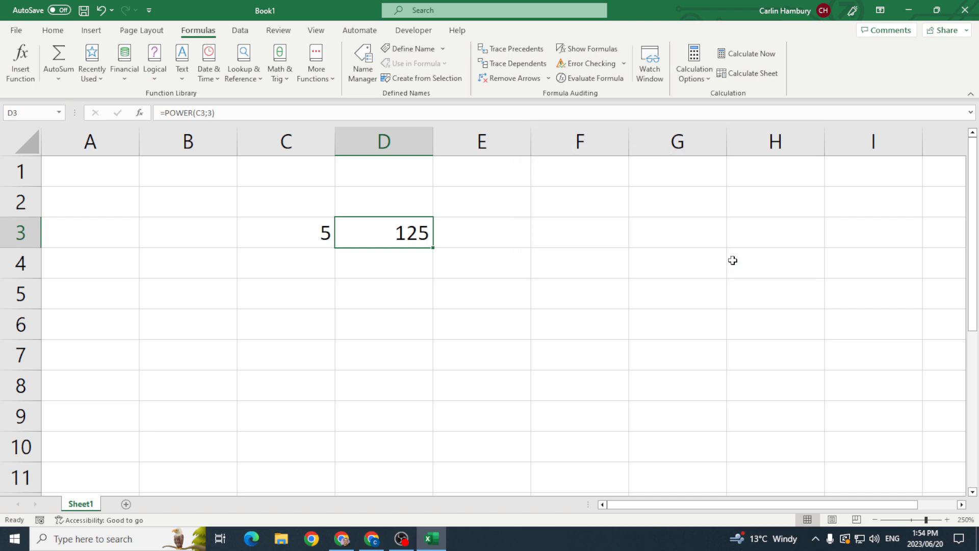
Step: Type the formula =POWER(C3;2) into cell E4
left_click(478, 262)
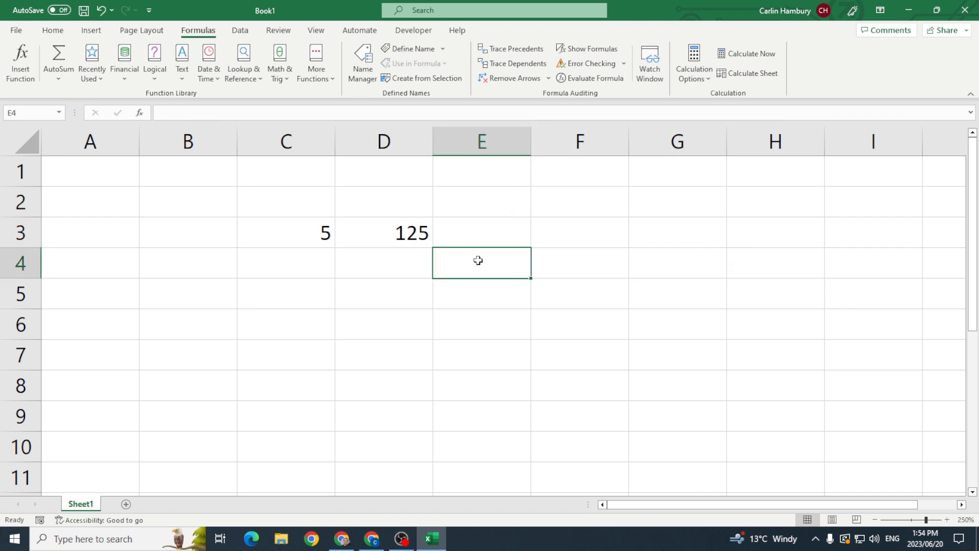
type("=power")
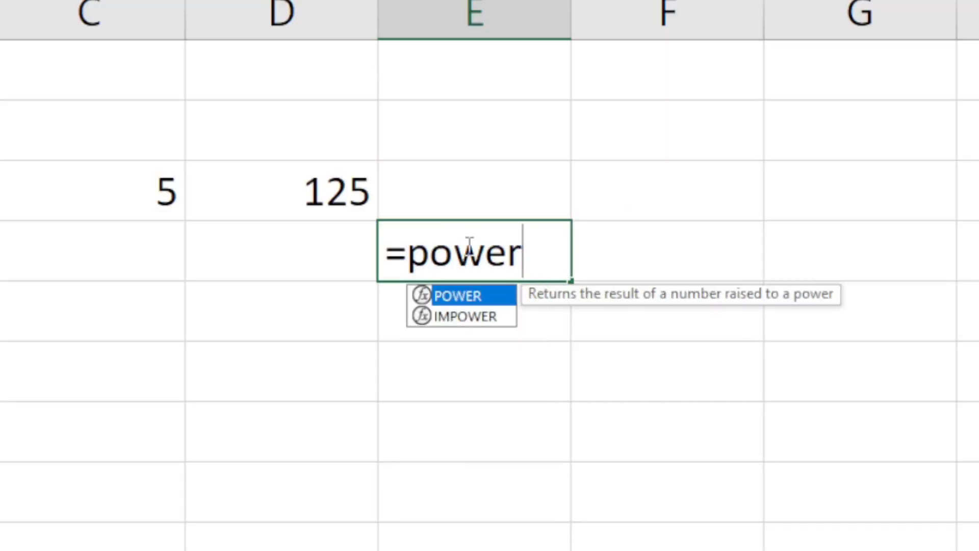
type("(")
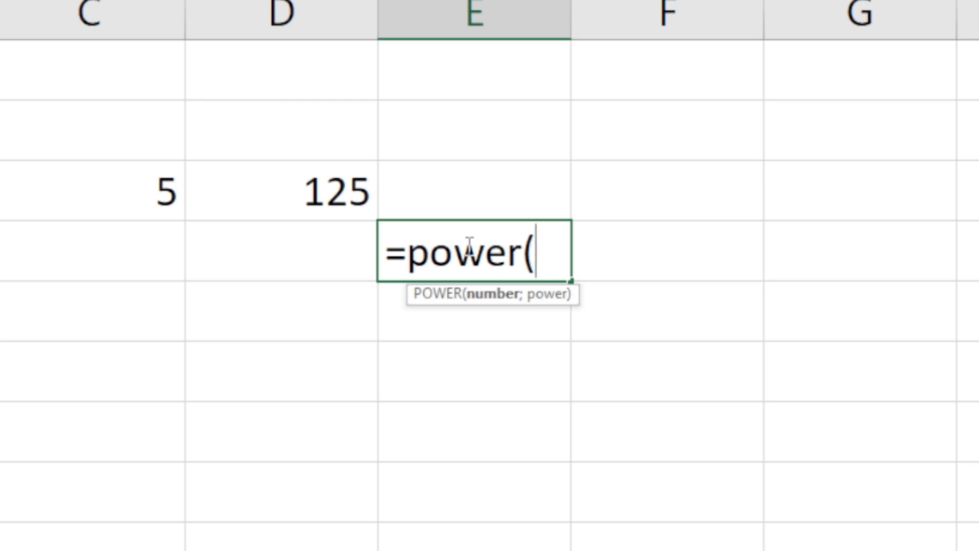
mouse_move(529, 299)
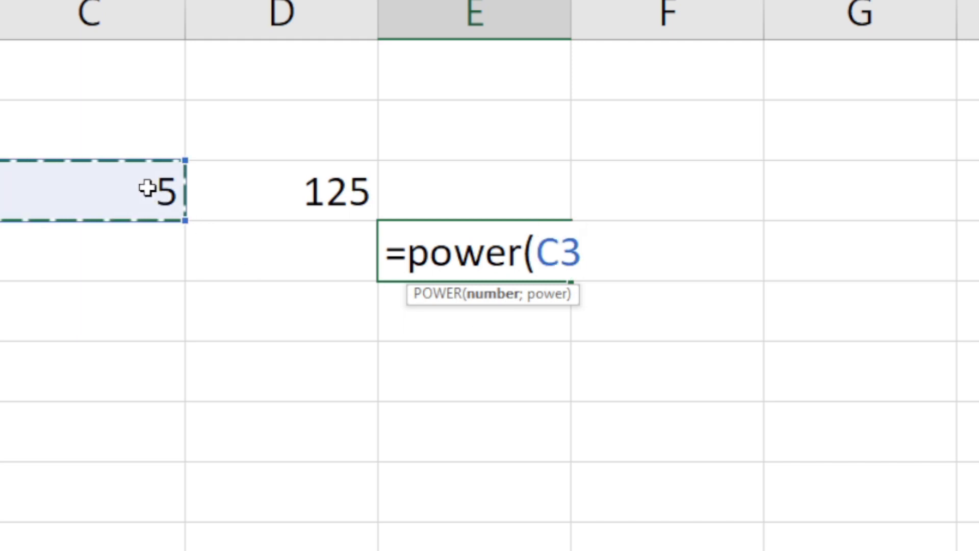
type(";")
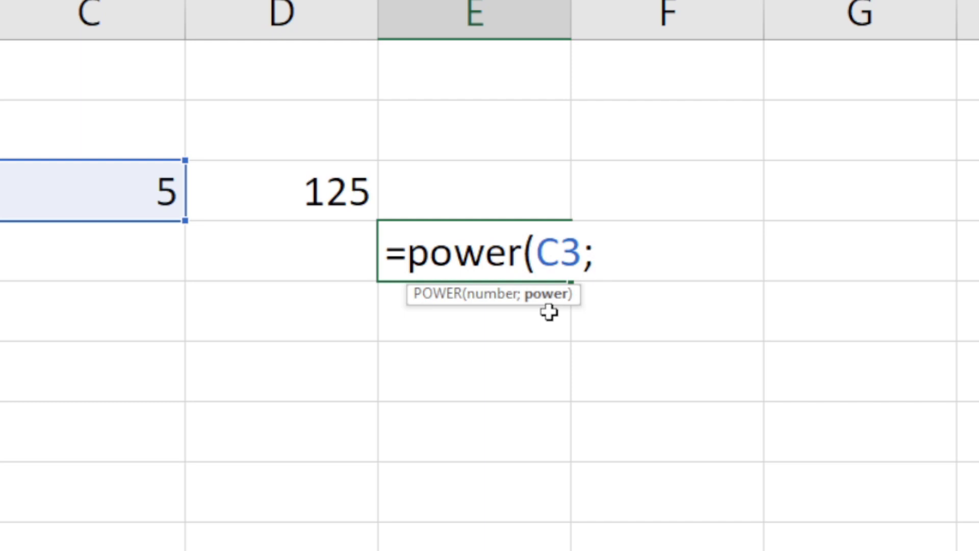
type("2)")
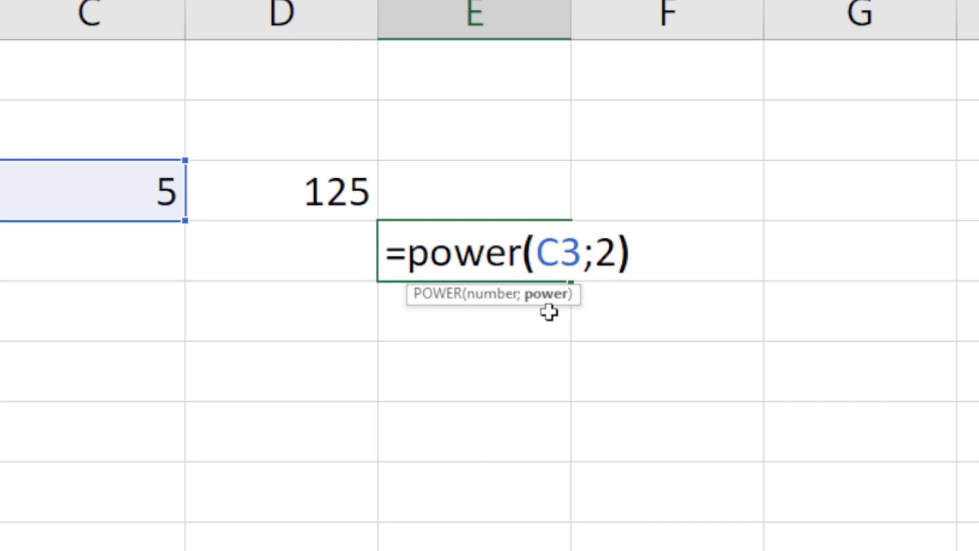
key("Enter")
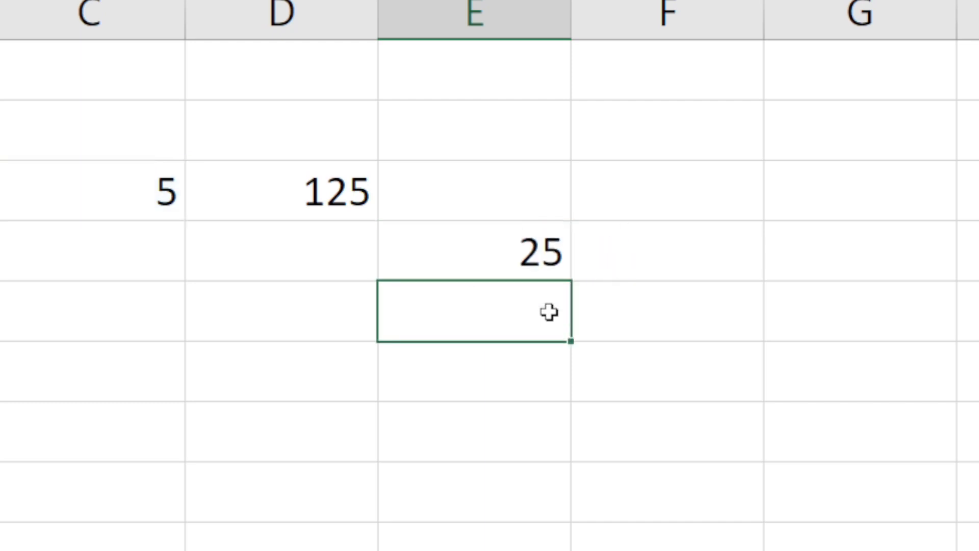
Step: Change E4's exponent to 3 so the formula shows 125
type("=POWER(C3;2)")
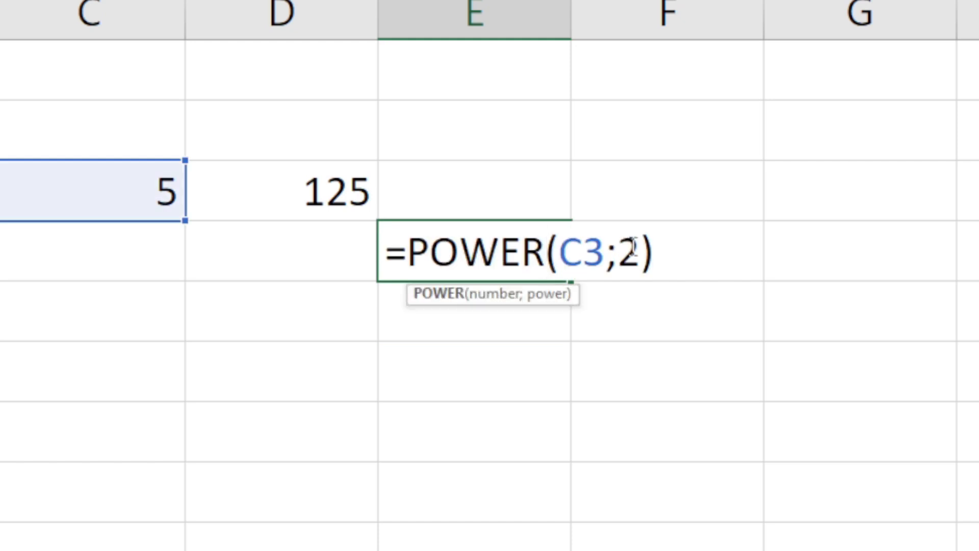
type("3")
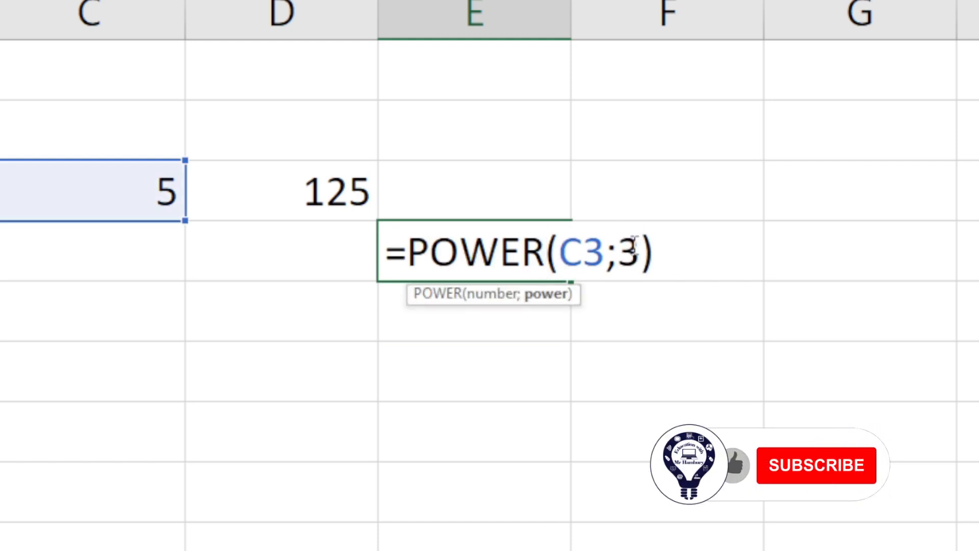
key("Enter")
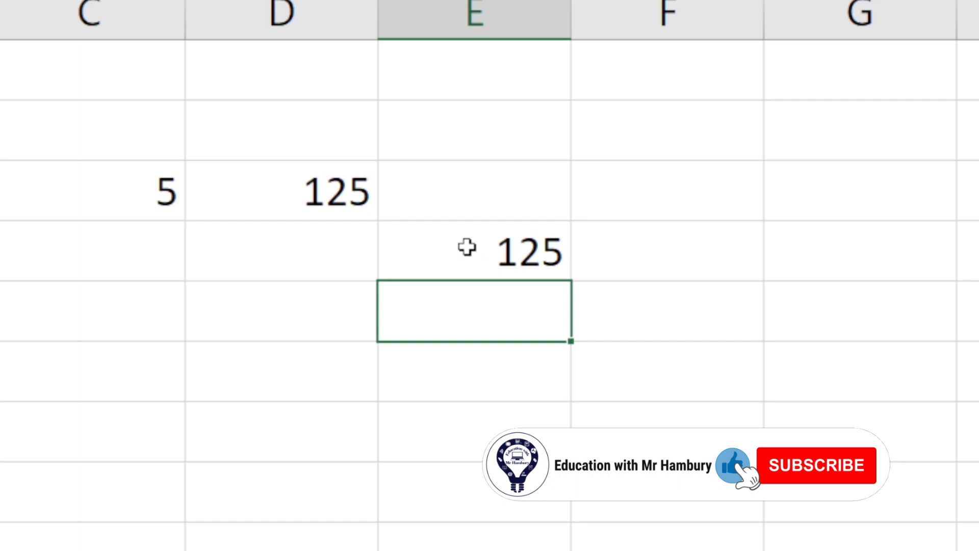